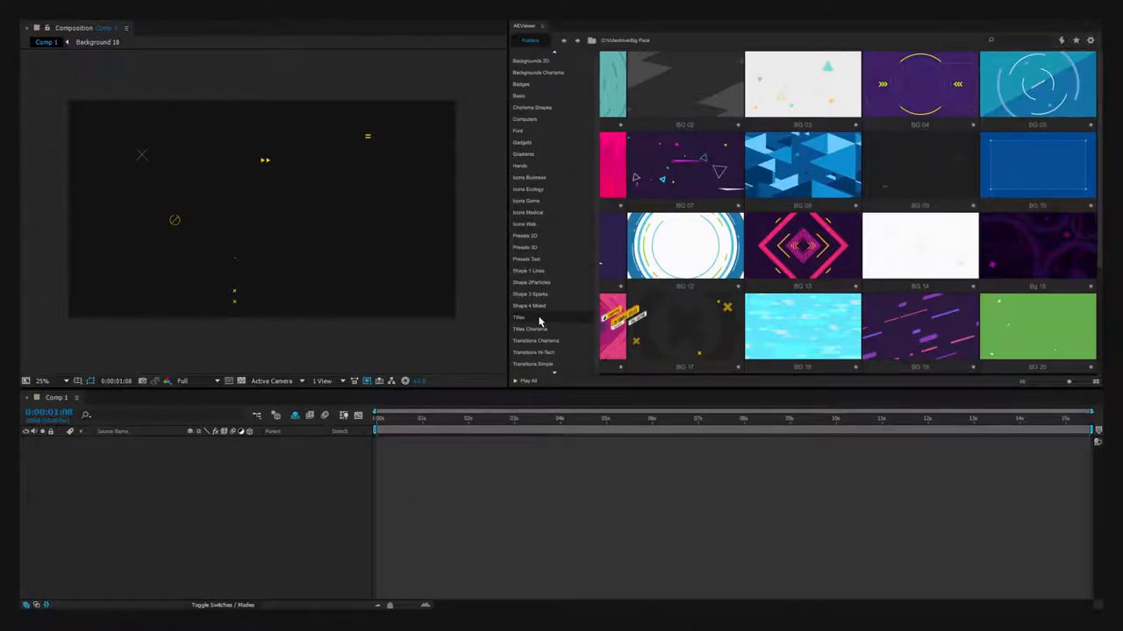
- Switch the isometric effect to a 30° angle with the top (T) view
left_click(517, 317)
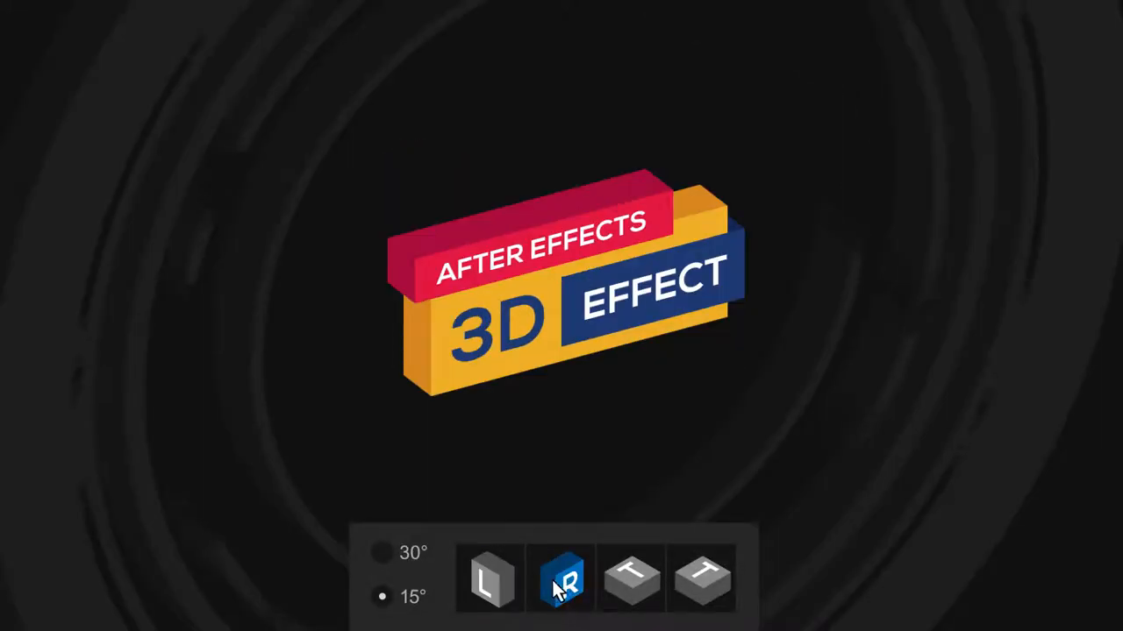
left_click(634, 581)
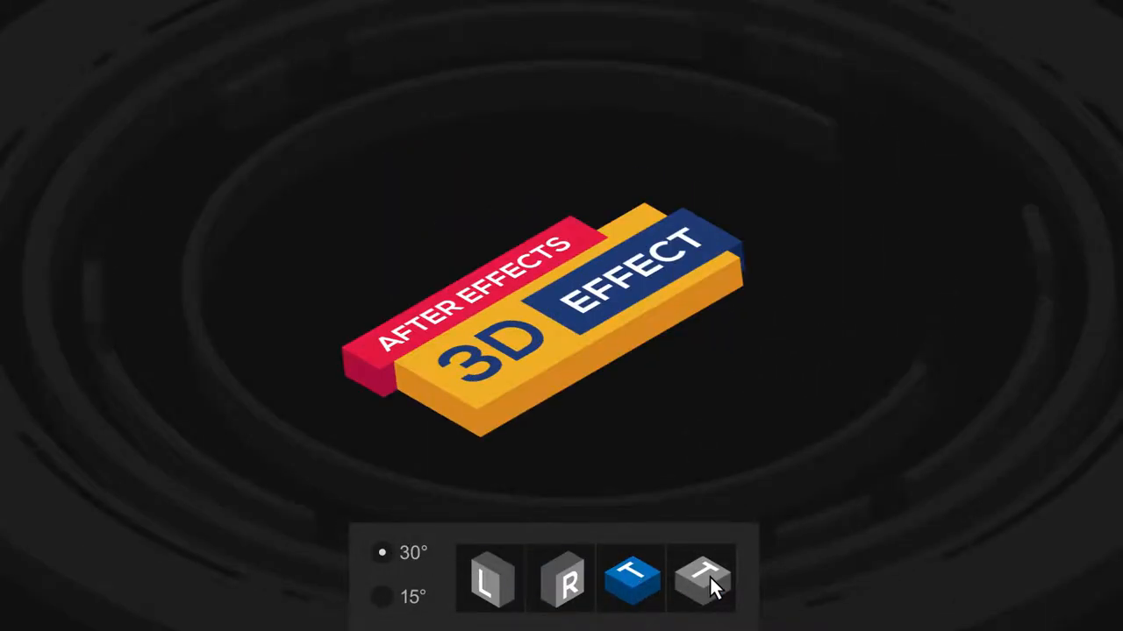